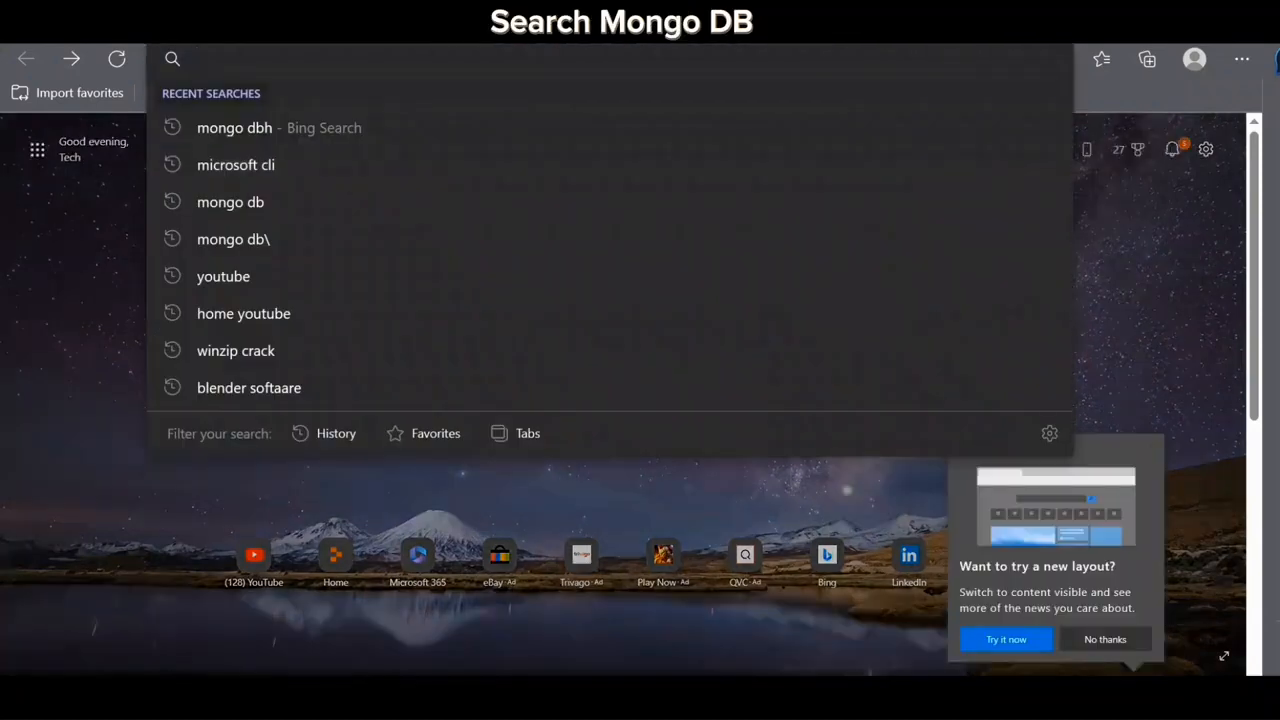
Search Bing for 'mongo db' from the Edge address bar.
type("mongo db")
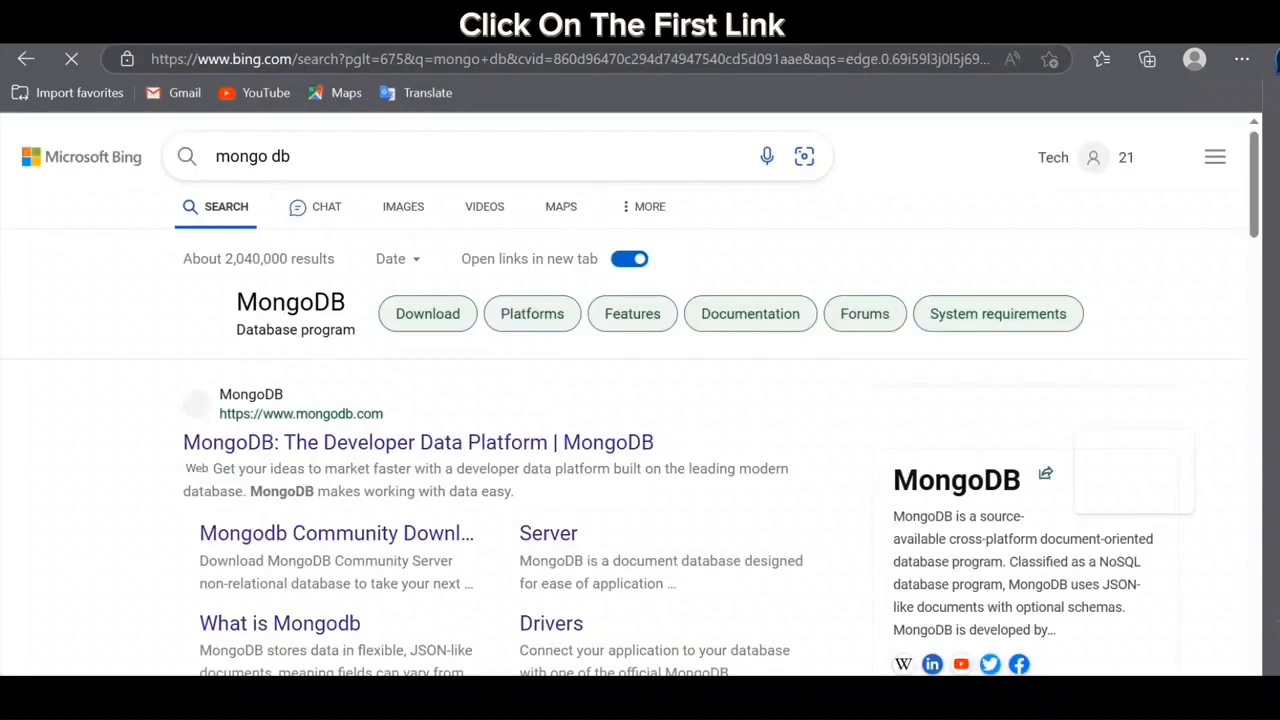
Open mongodb.com from the top search result and sign in to the Atlas dashboard.
left_click(418, 442)
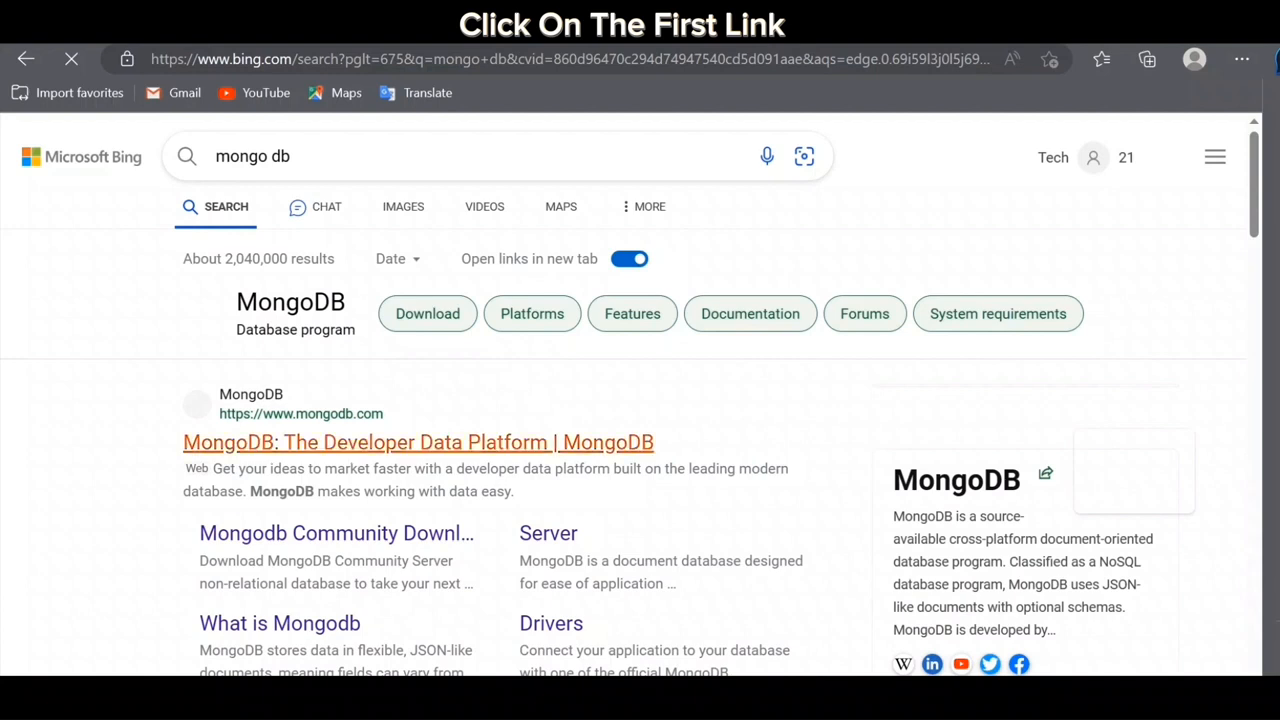
left_click(418, 442)
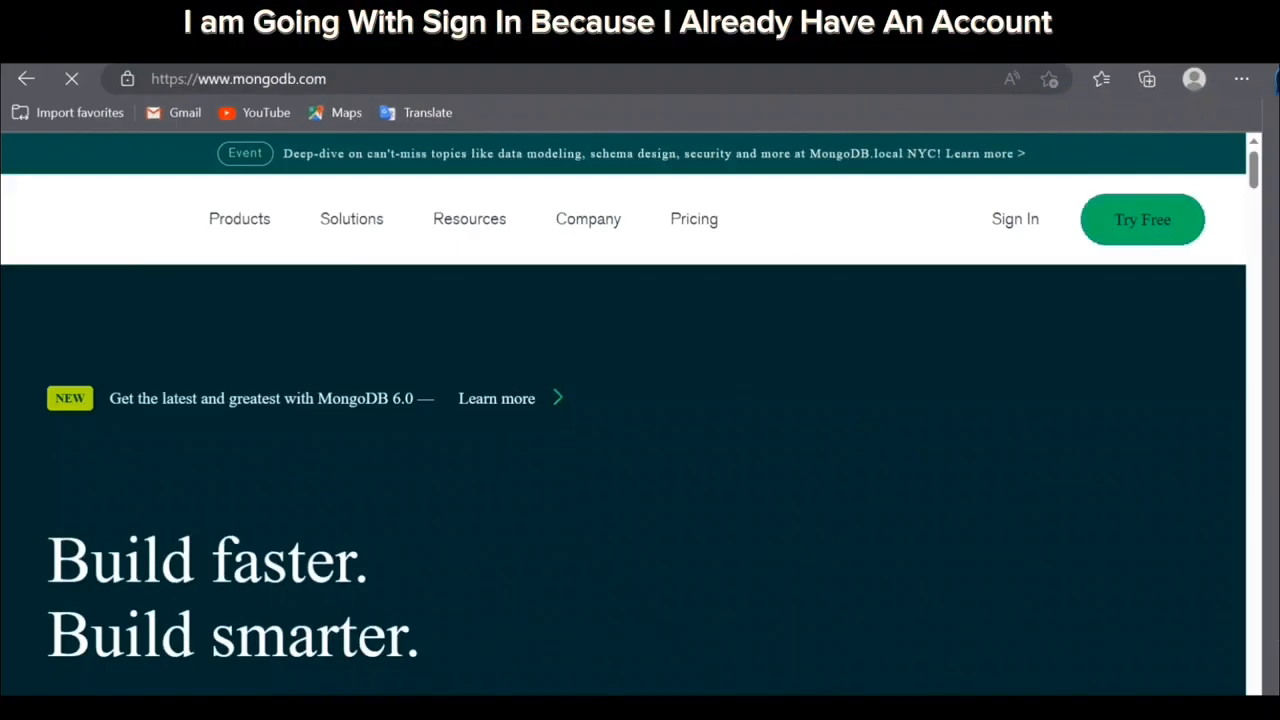
left_click(1014, 218)
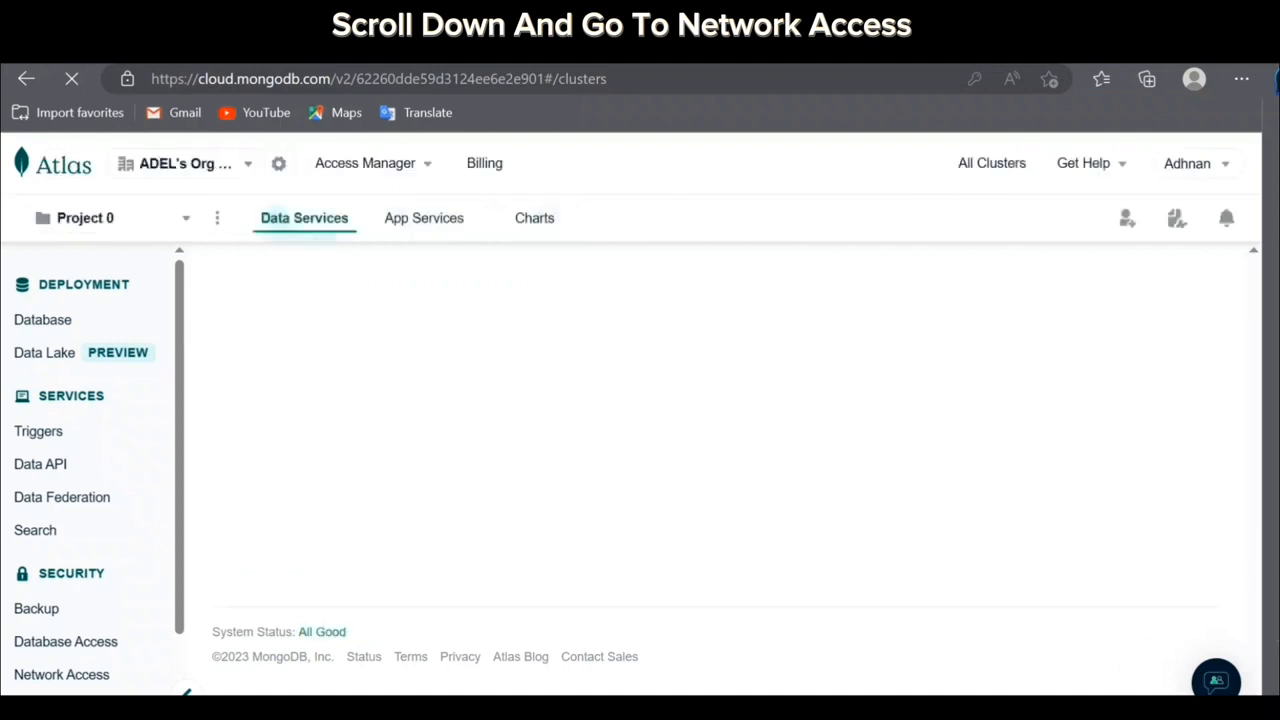
Add a 0.0.0.0/0 Network Access entry allowing access from anywhere.
scroll("down", 3)
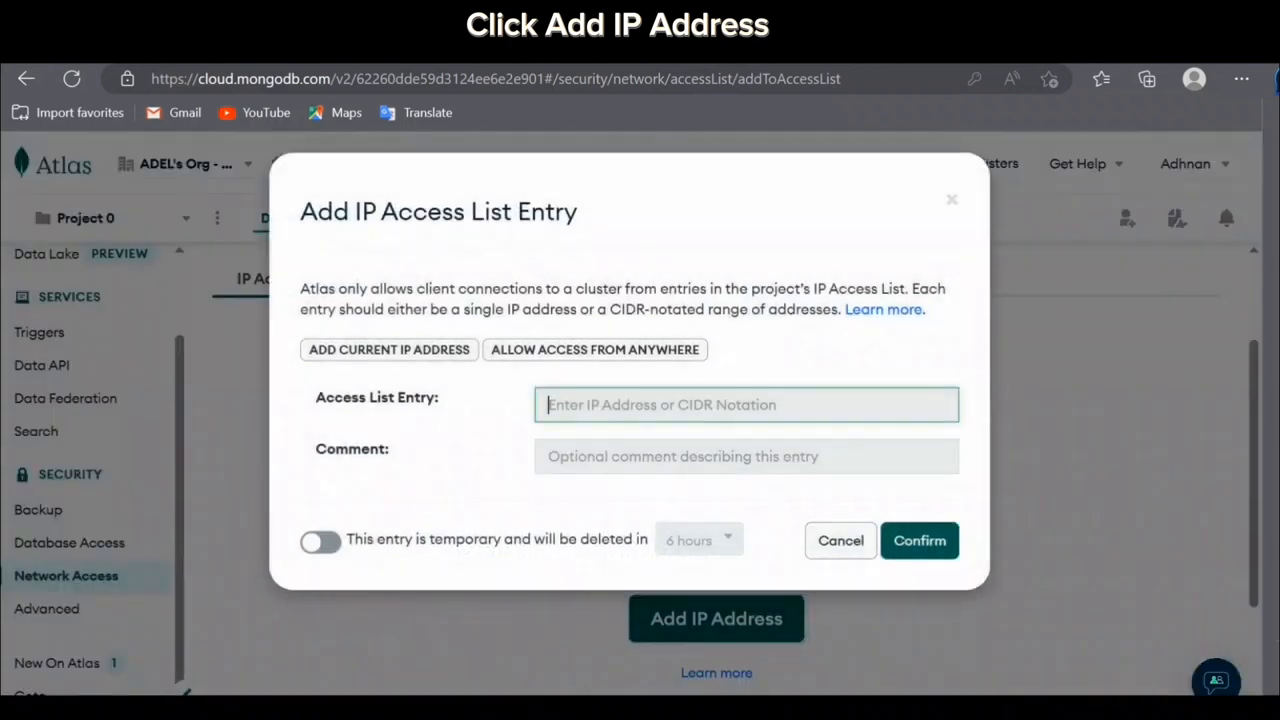
left_click(595, 349)
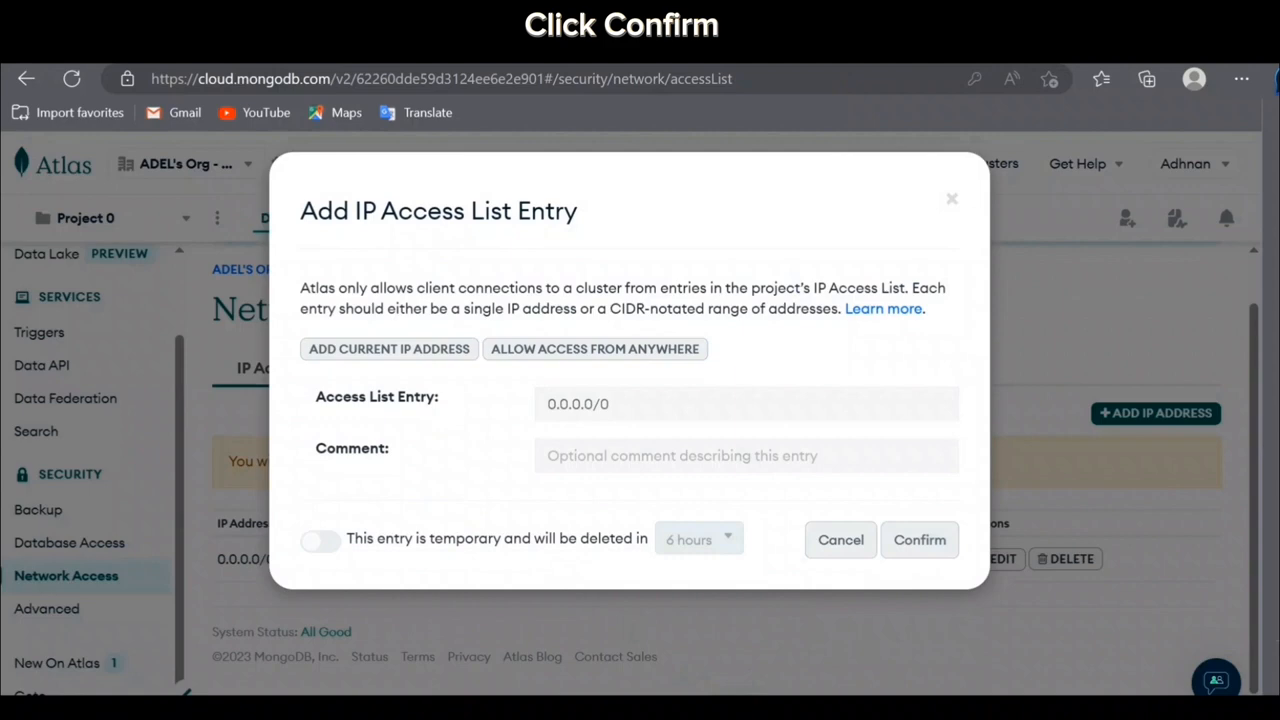
left_click(918, 539)
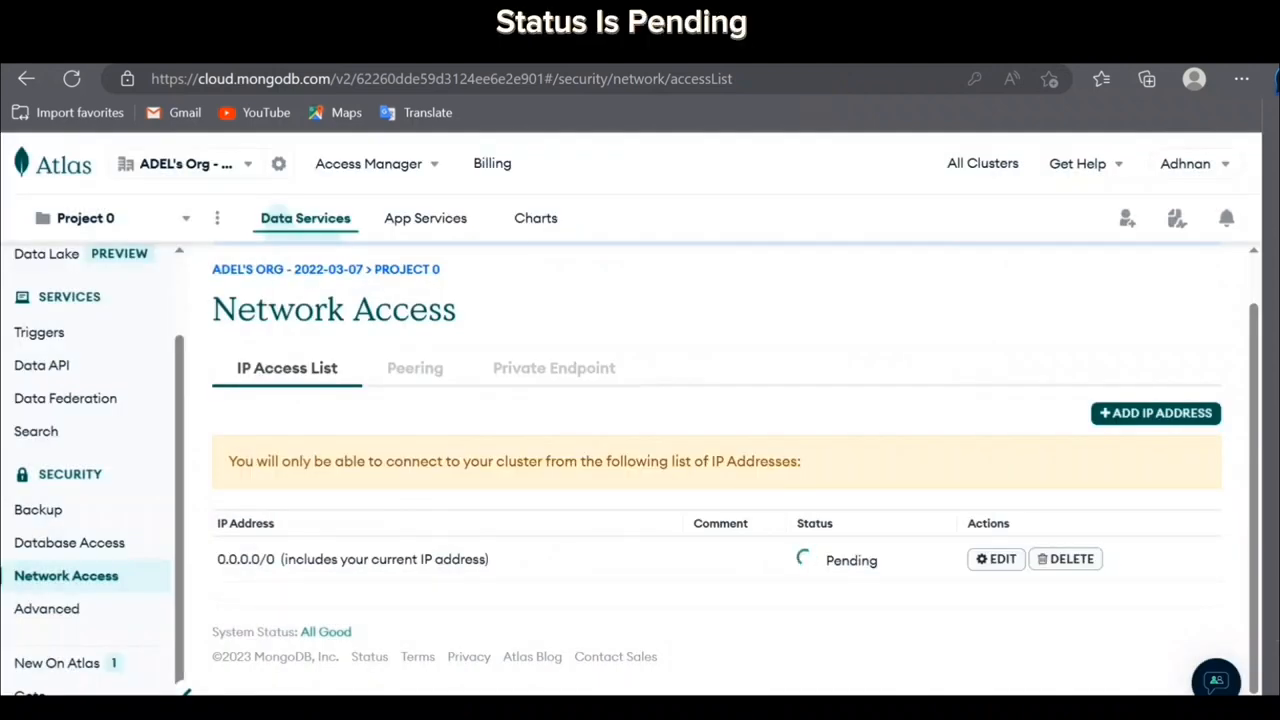
left_click(69, 542)
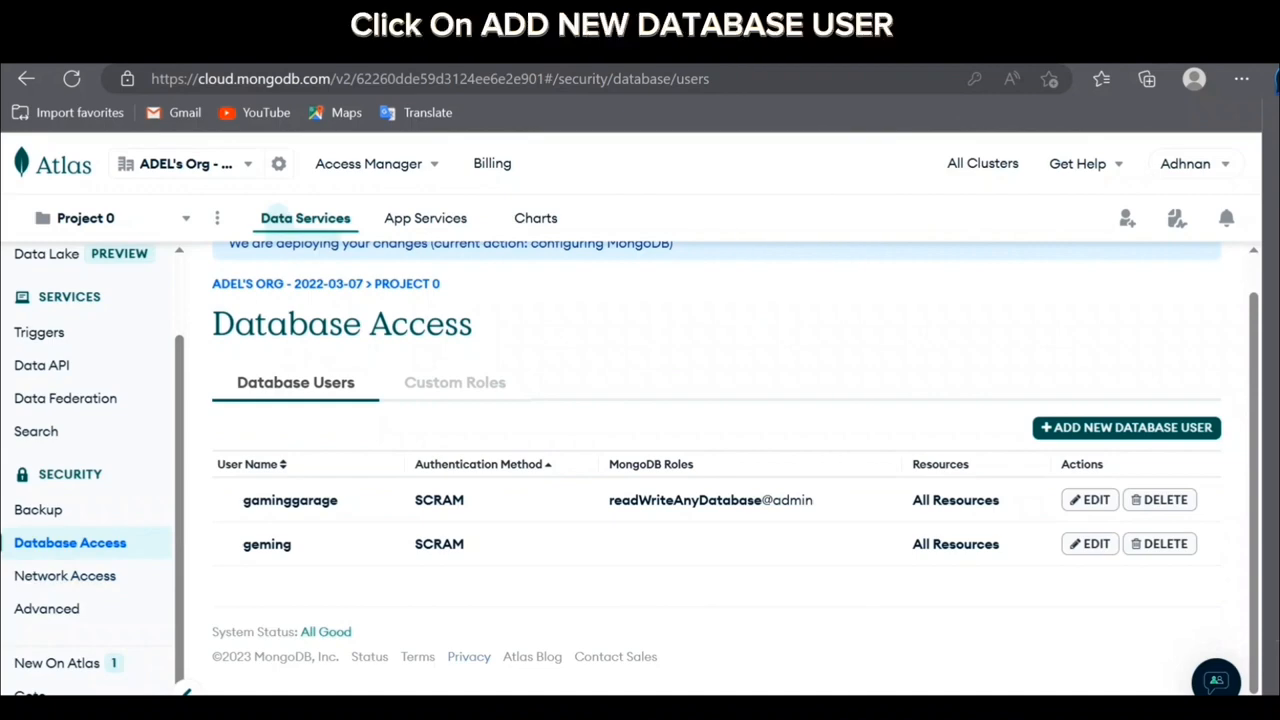
Create the password-authenticated database user 'subscribe'.
left_click(1125, 427)
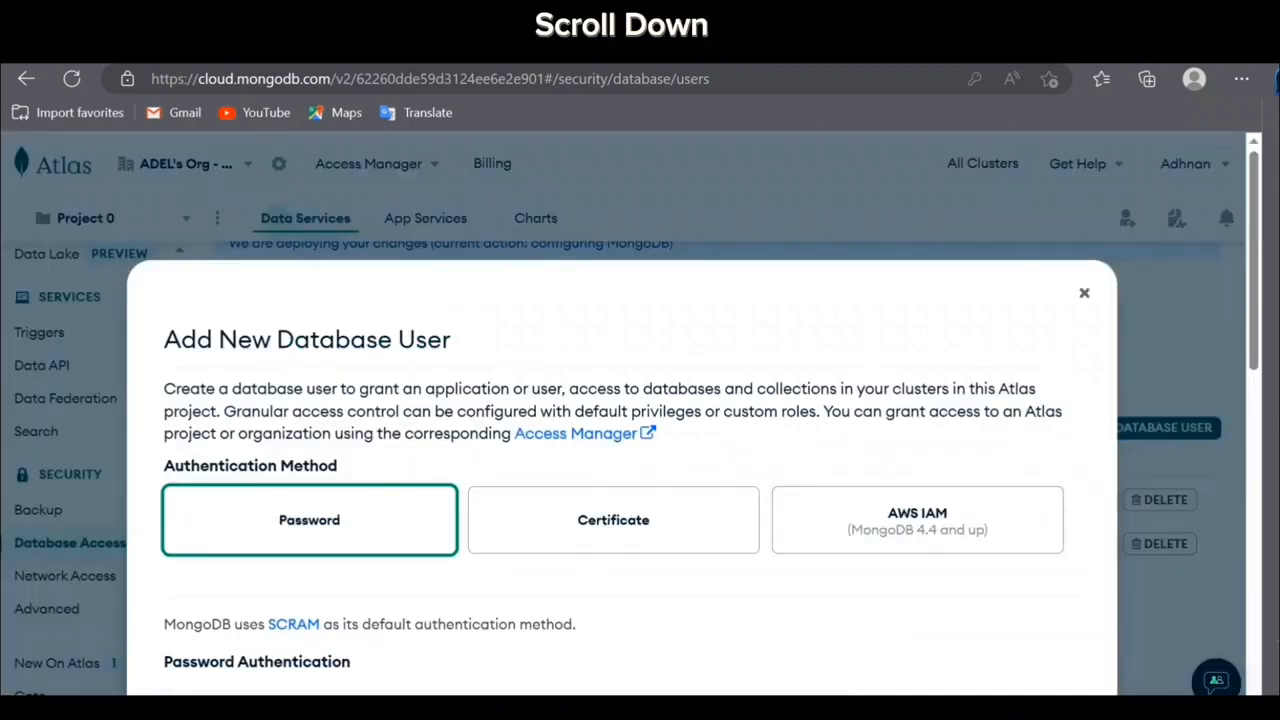
scroll("down", 3)
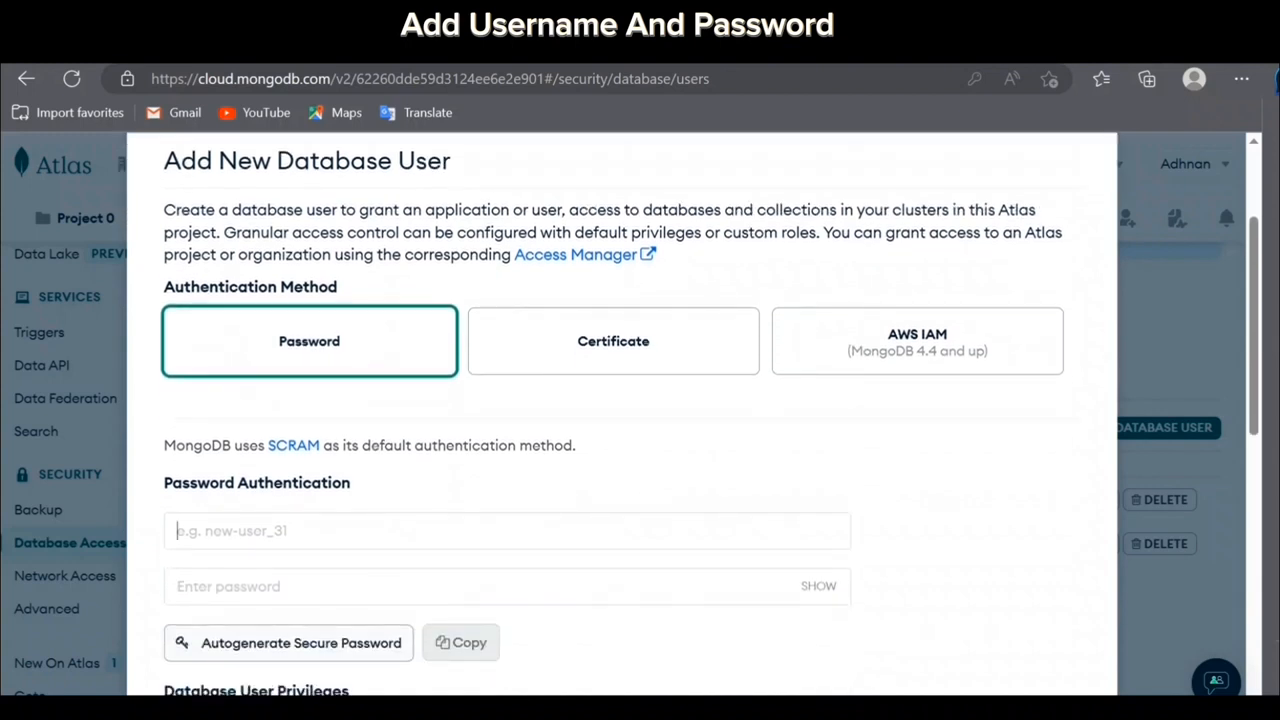
type("subscribe")
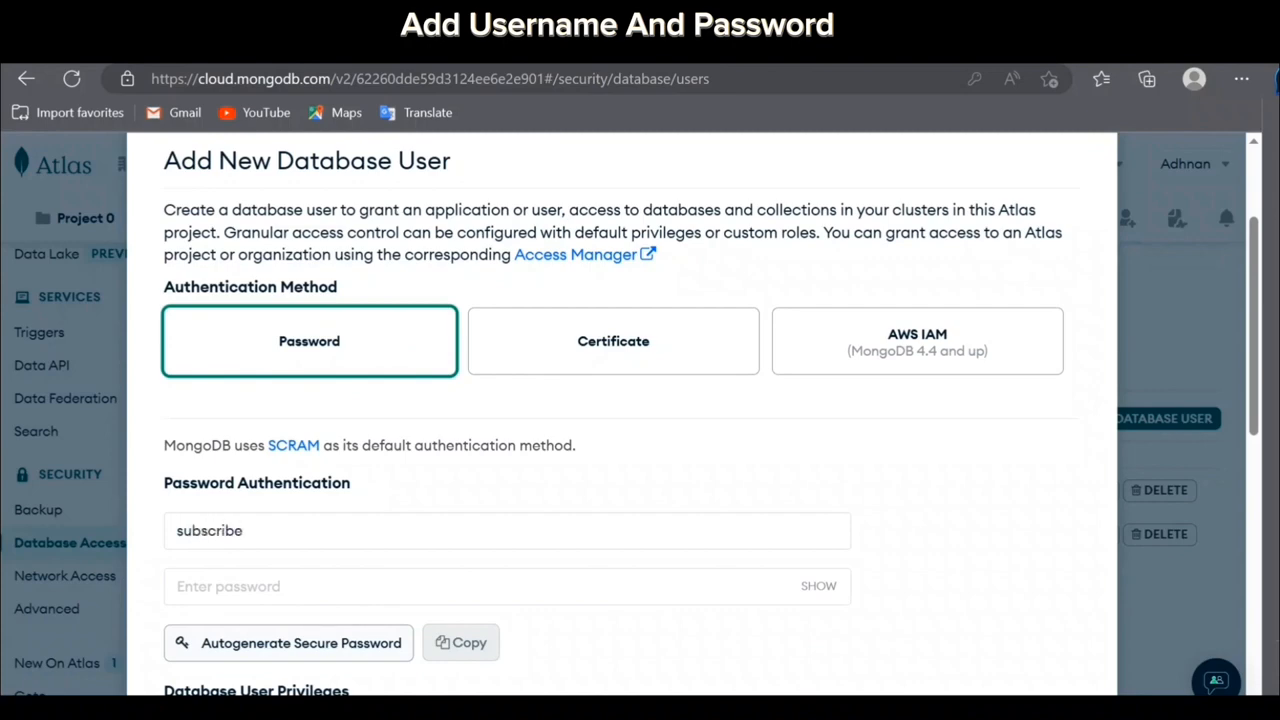
scroll("down", 3)
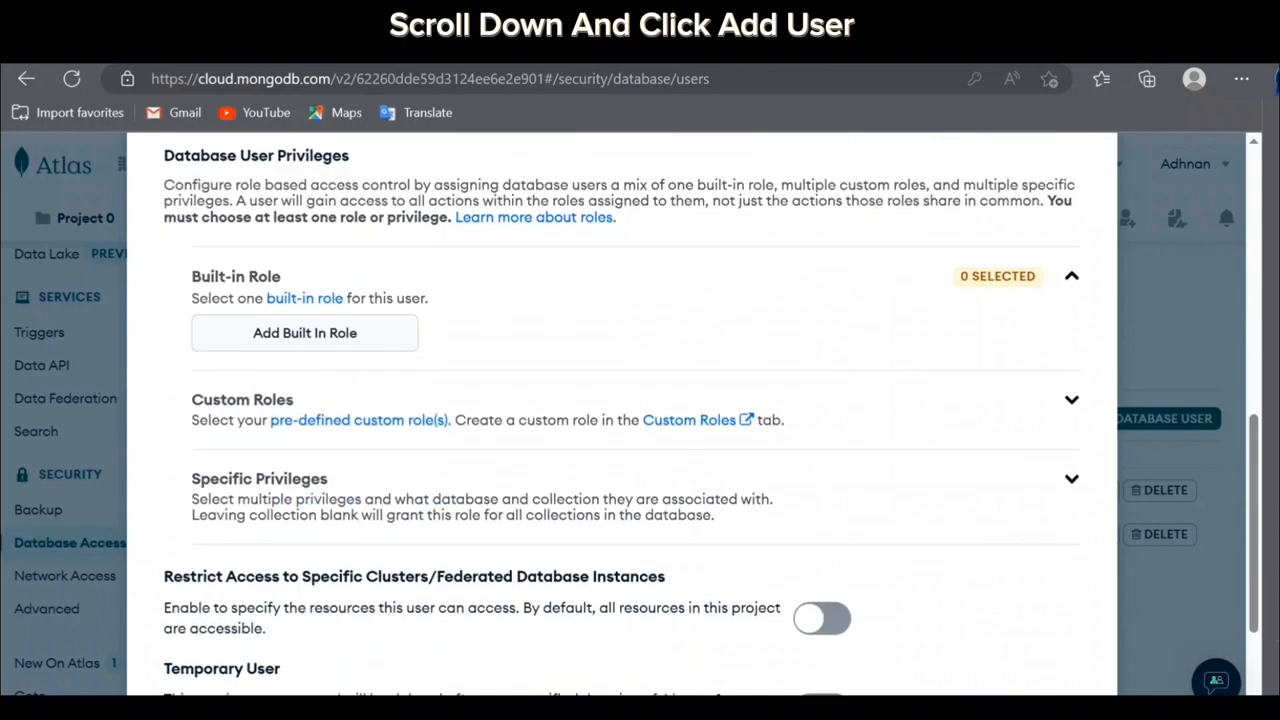
scroll("down", 3)
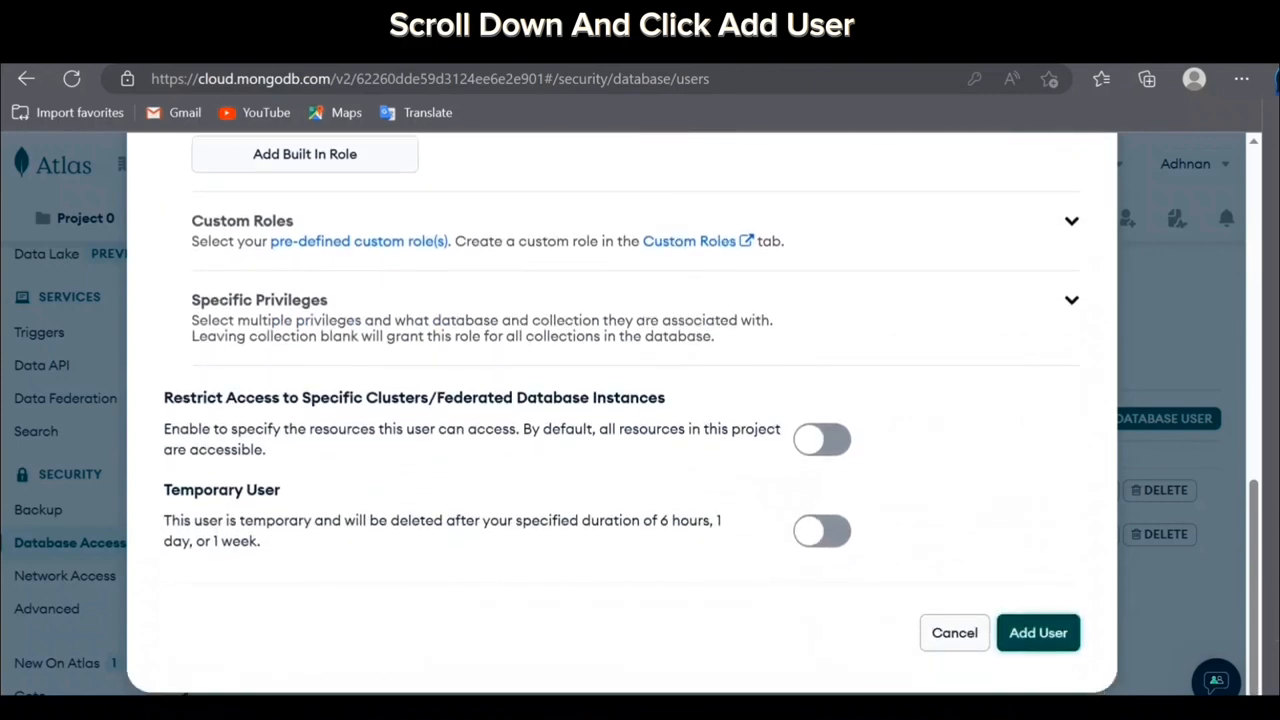
left_click(1037, 632)
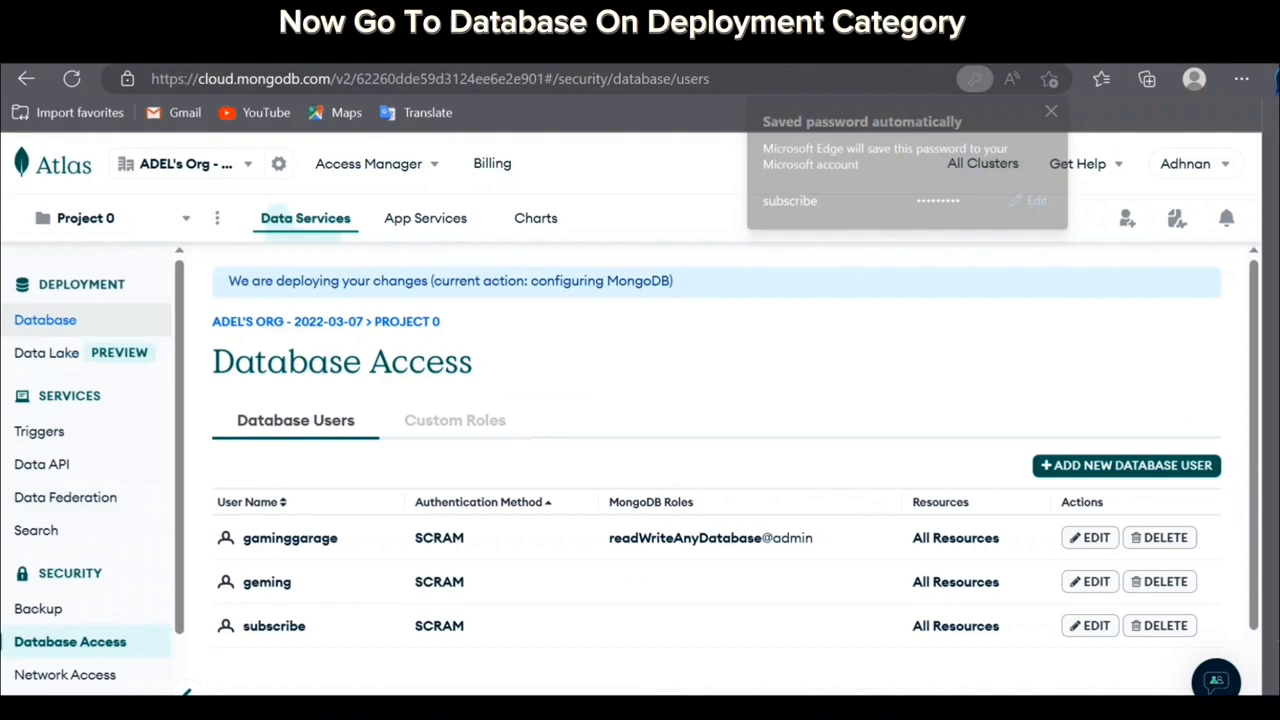
Build and confirm a free M0 deployment named Cluster0 on AWS N. Virginia.
left_click(45, 319)
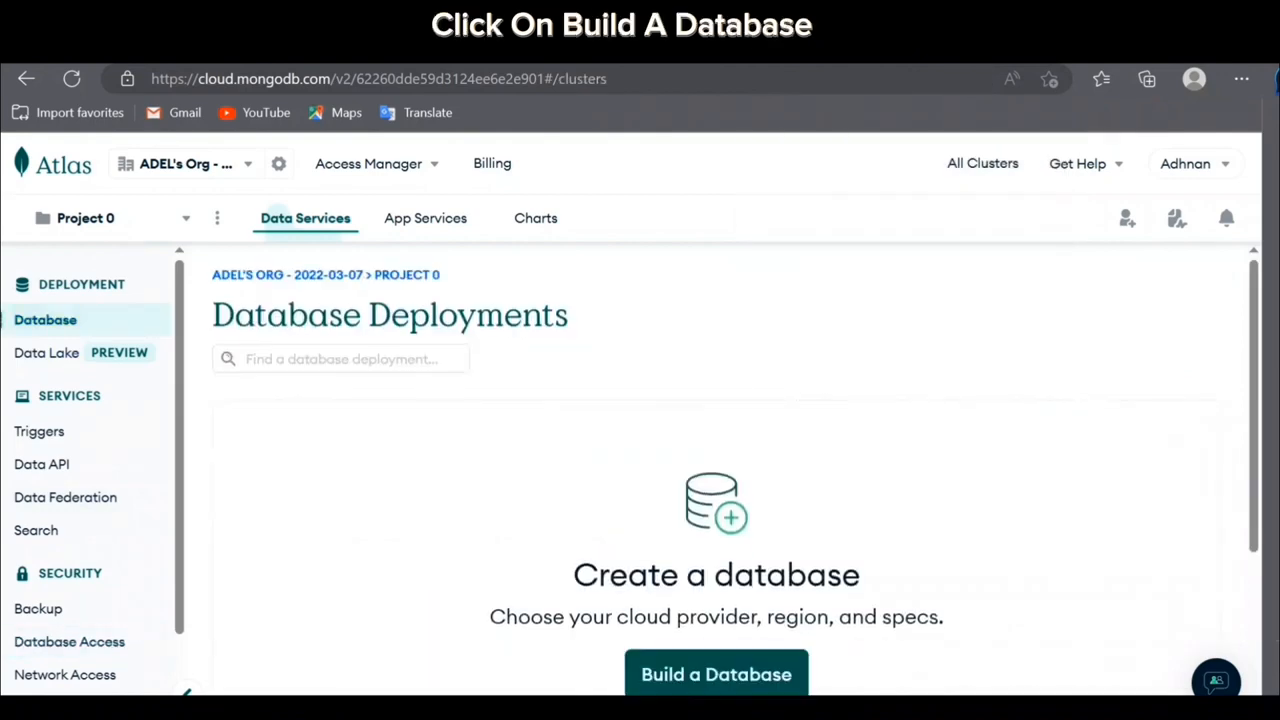
left_click(716, 674)
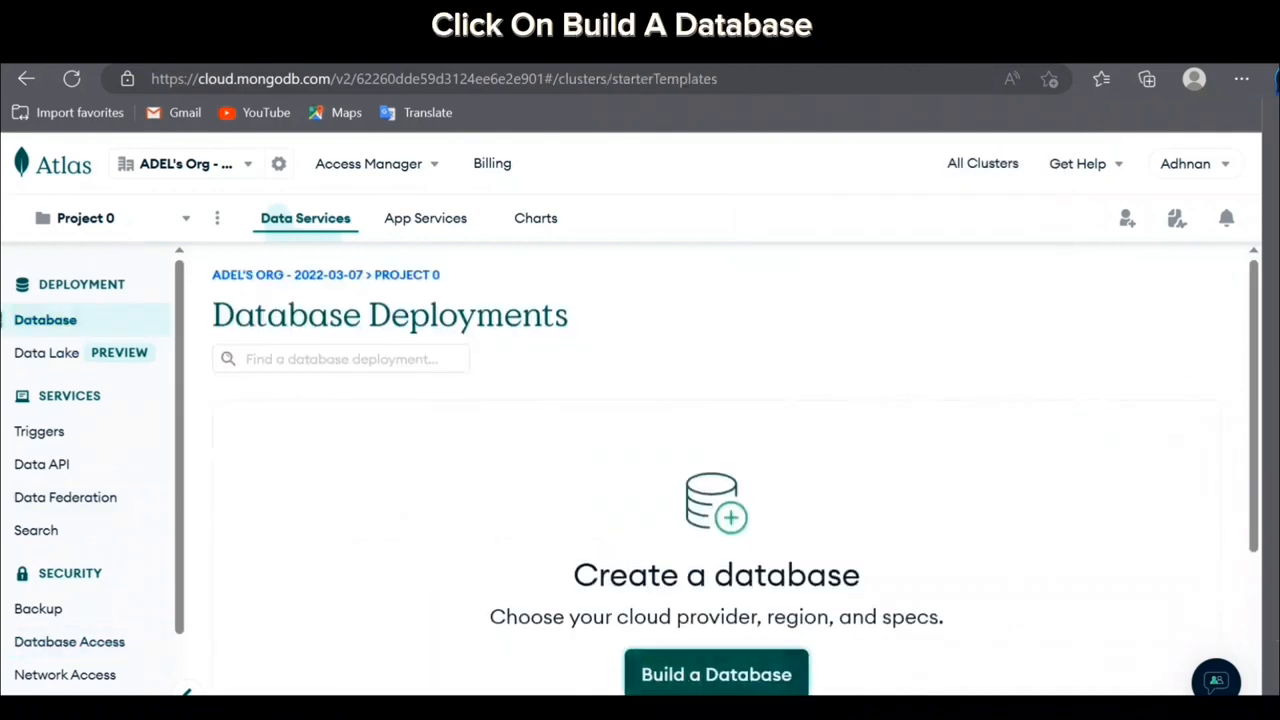
left_click(716, 674)
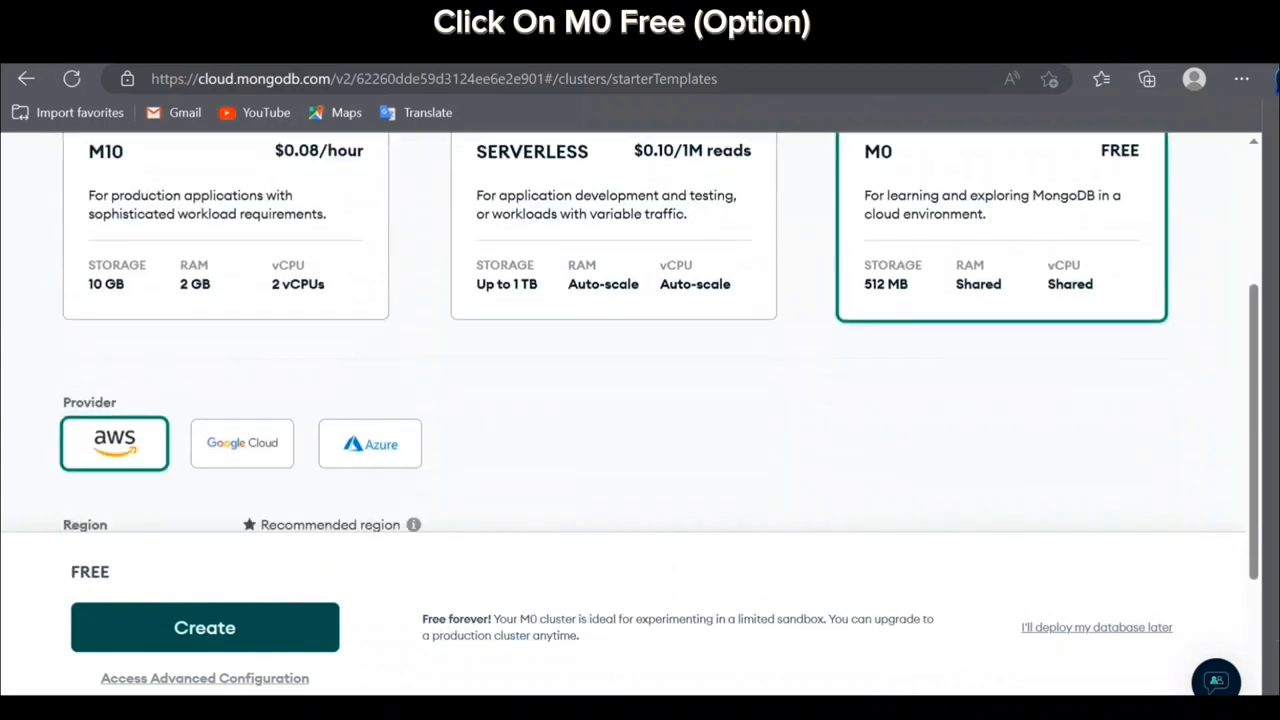
scroll("down", 3)
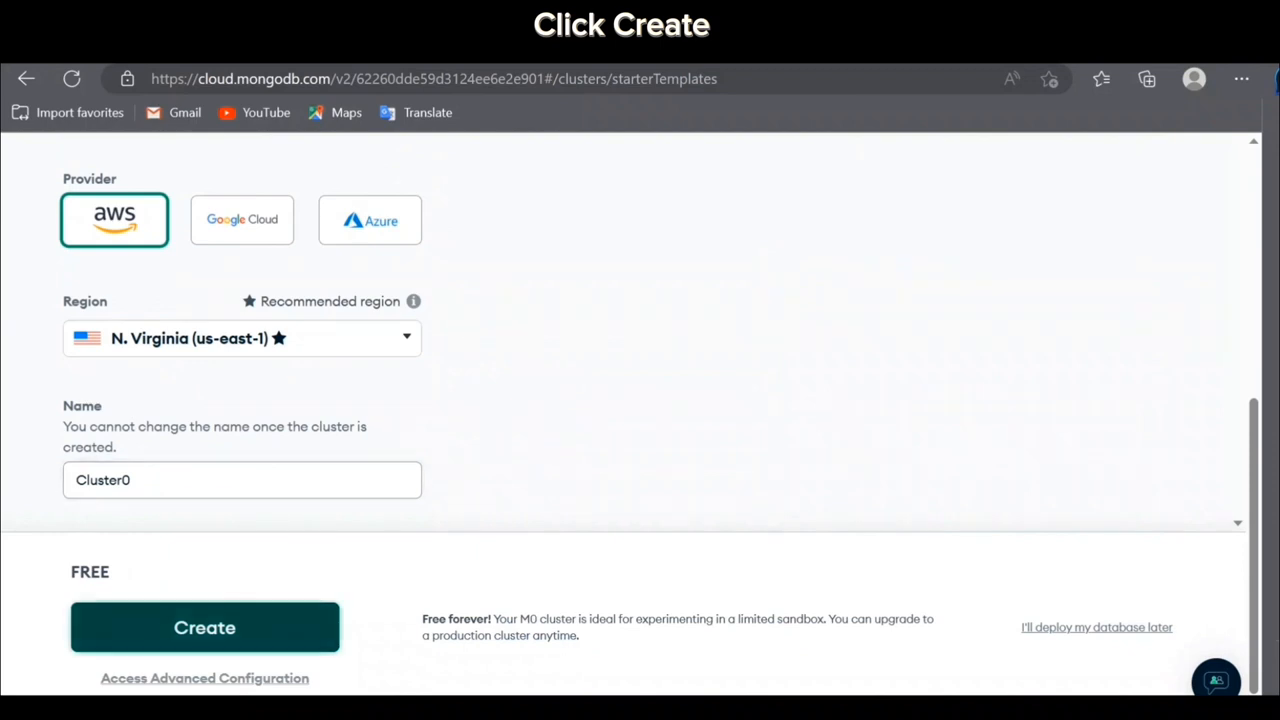
left_click(204, 627)
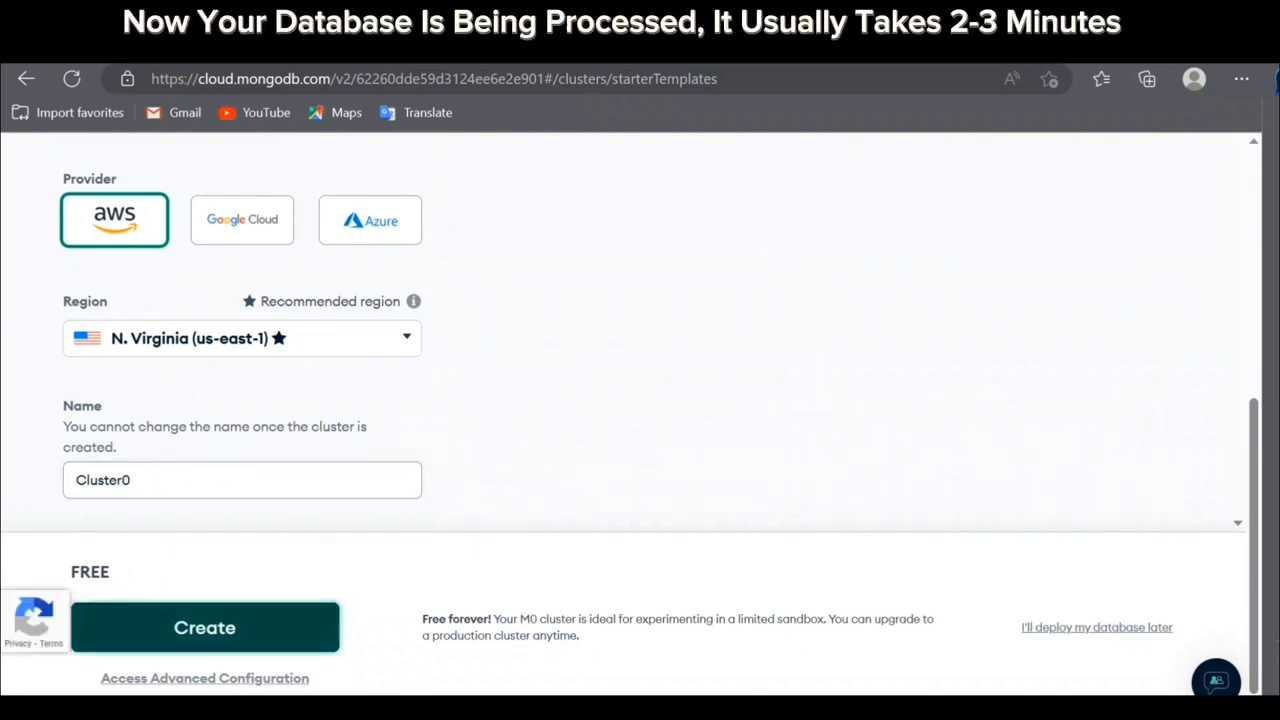
left_click(204, 627)
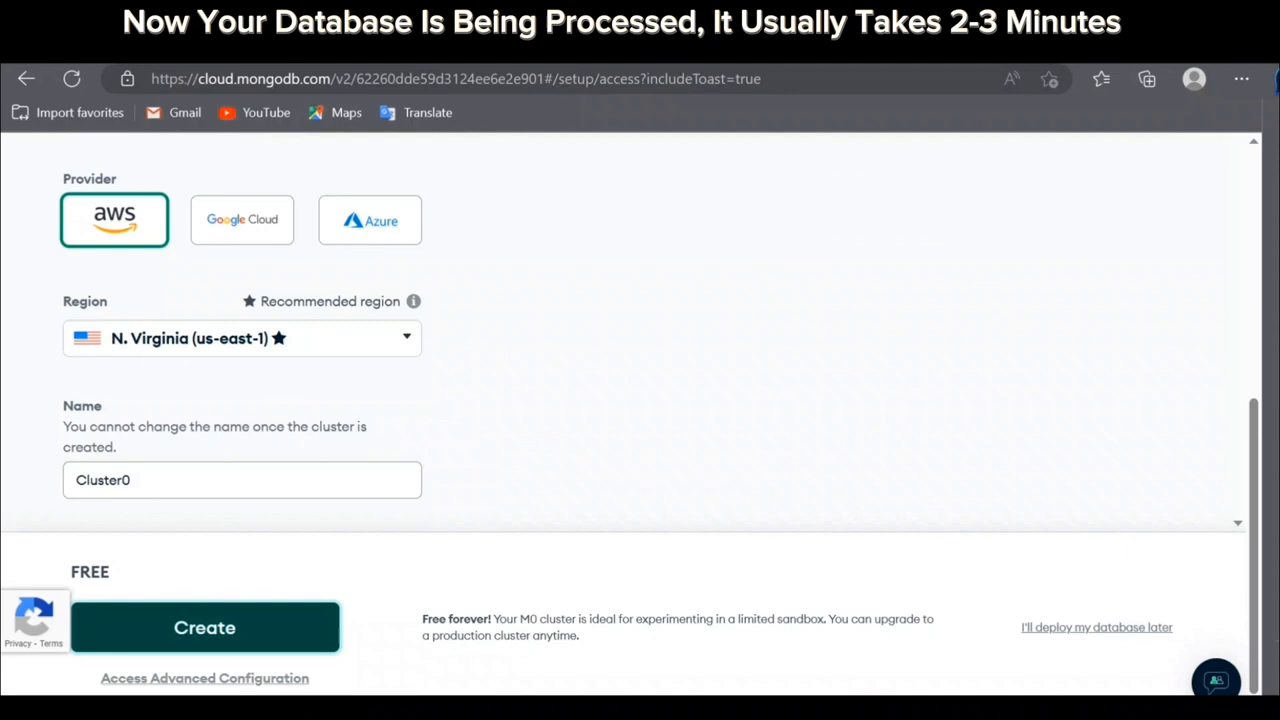
Finish Quickstart access with user SUBSCRIBE and current IP, reaching Database Deployments.
left_click(204, 627)
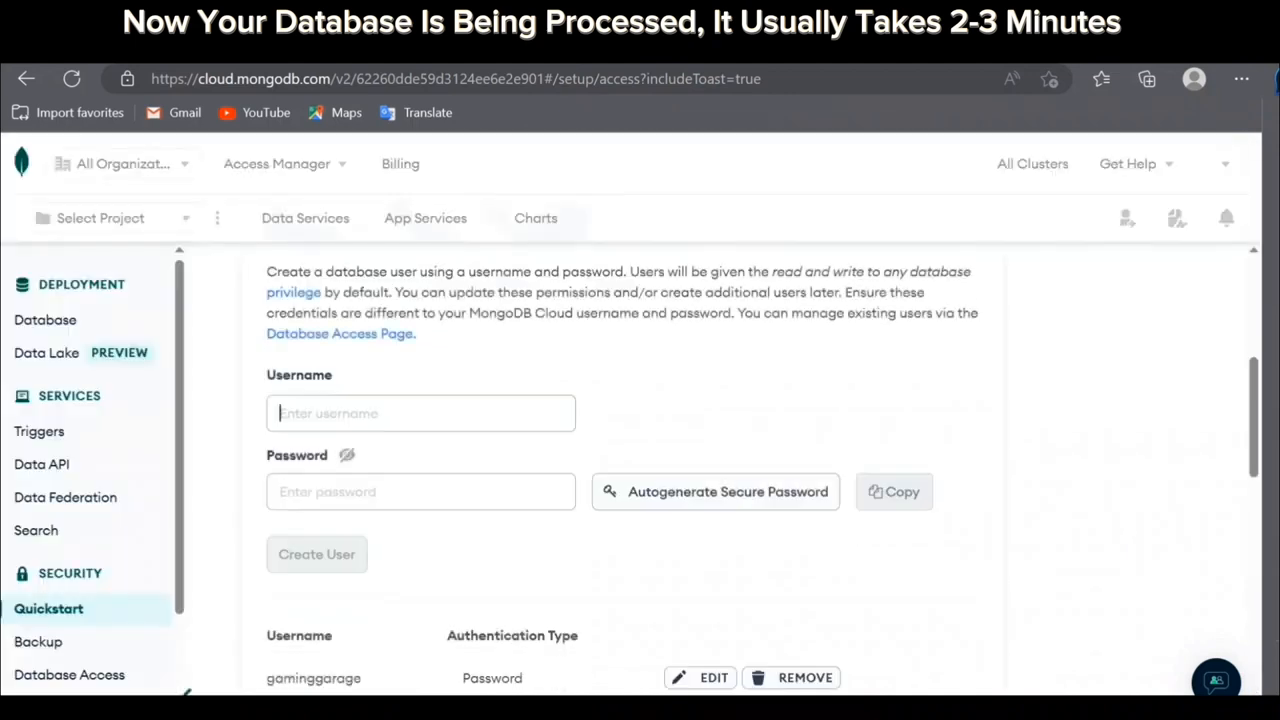
scroll("down", 3)
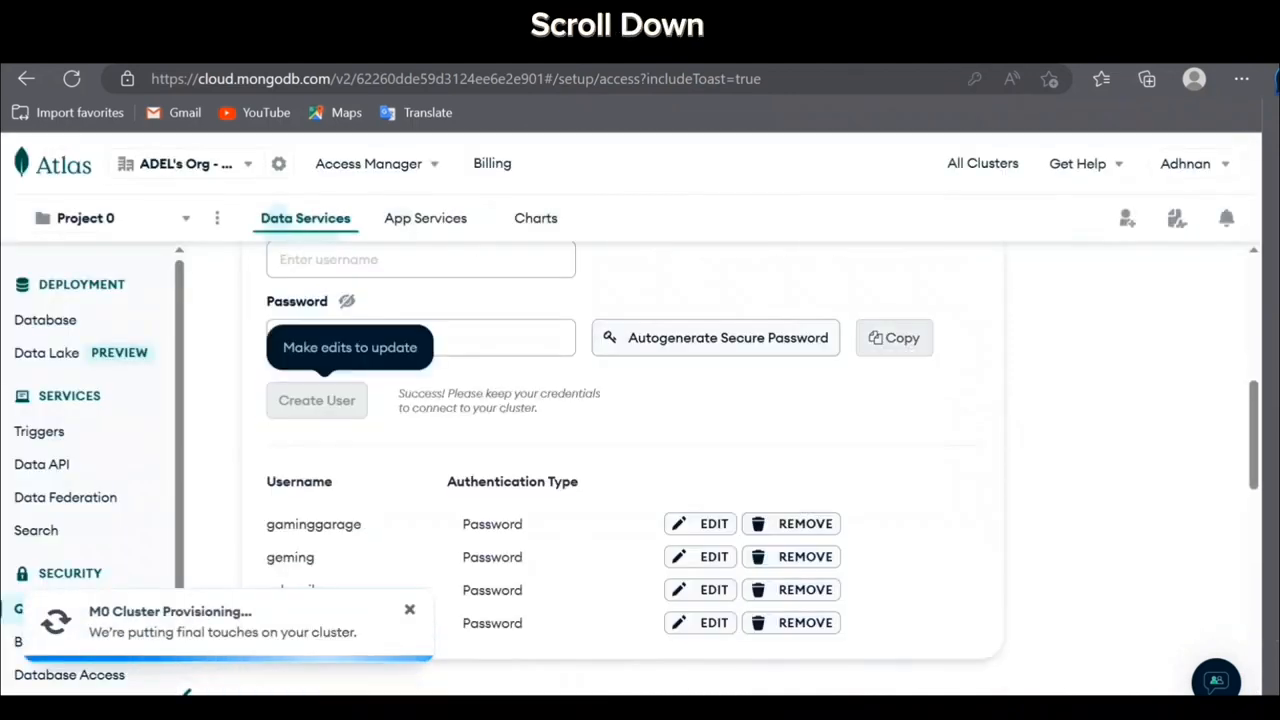
scroll("down", 3)
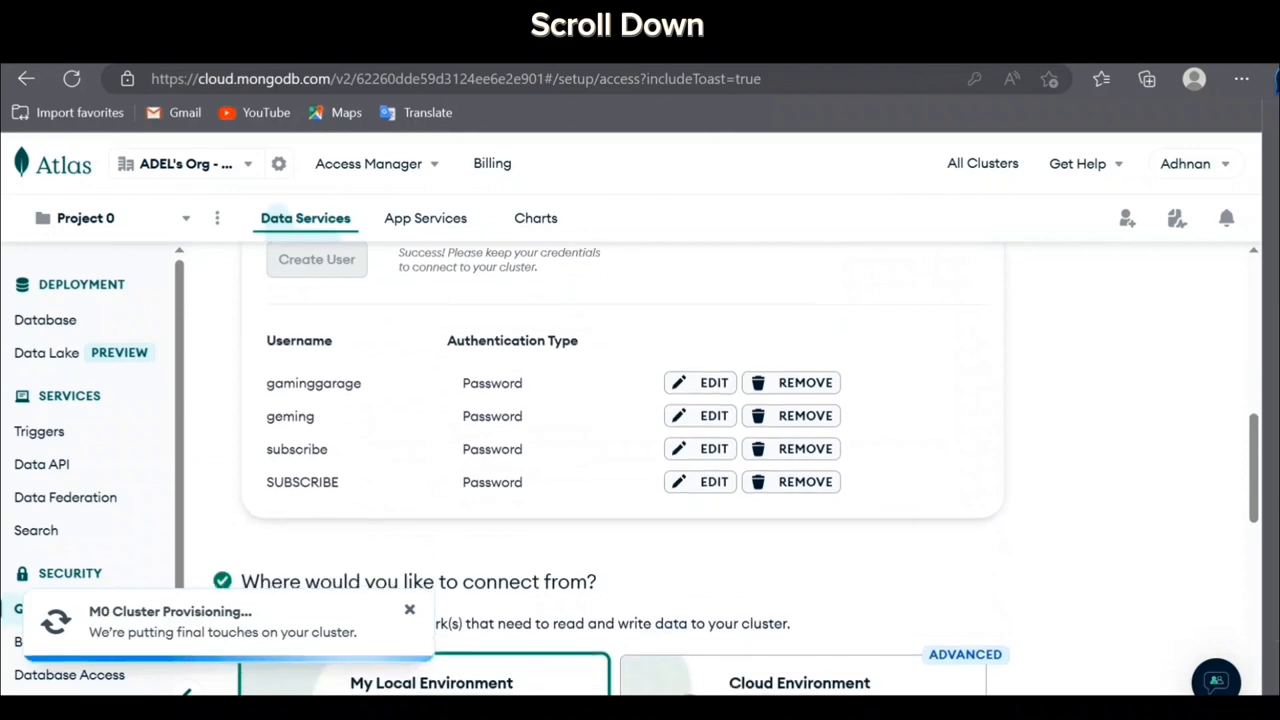
scroll("down", 3)
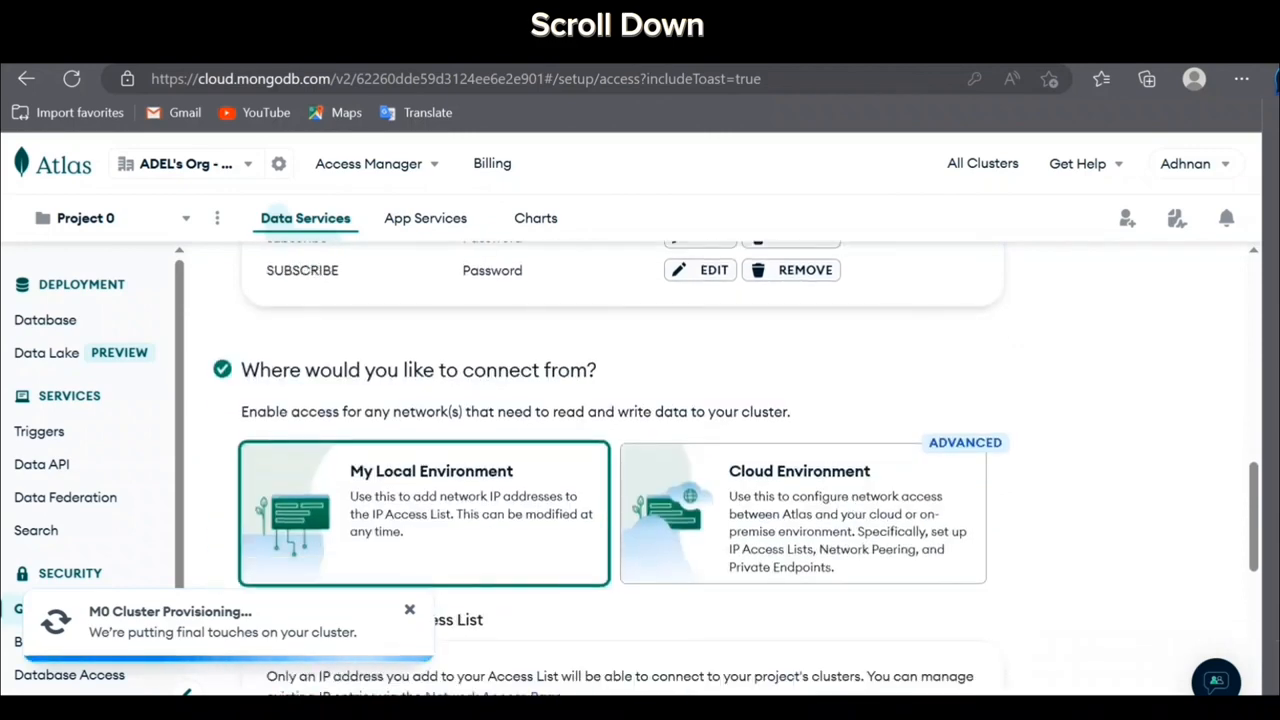
scroll("down", 3)
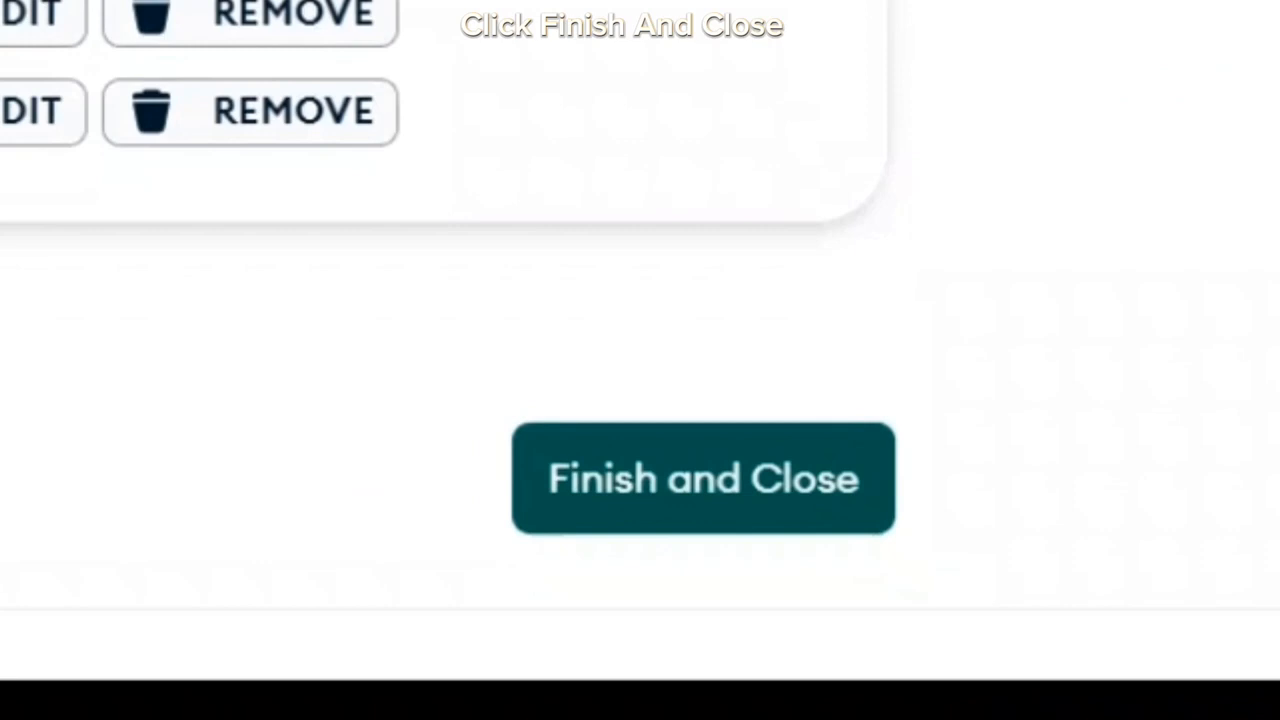
left_click(702, 478)
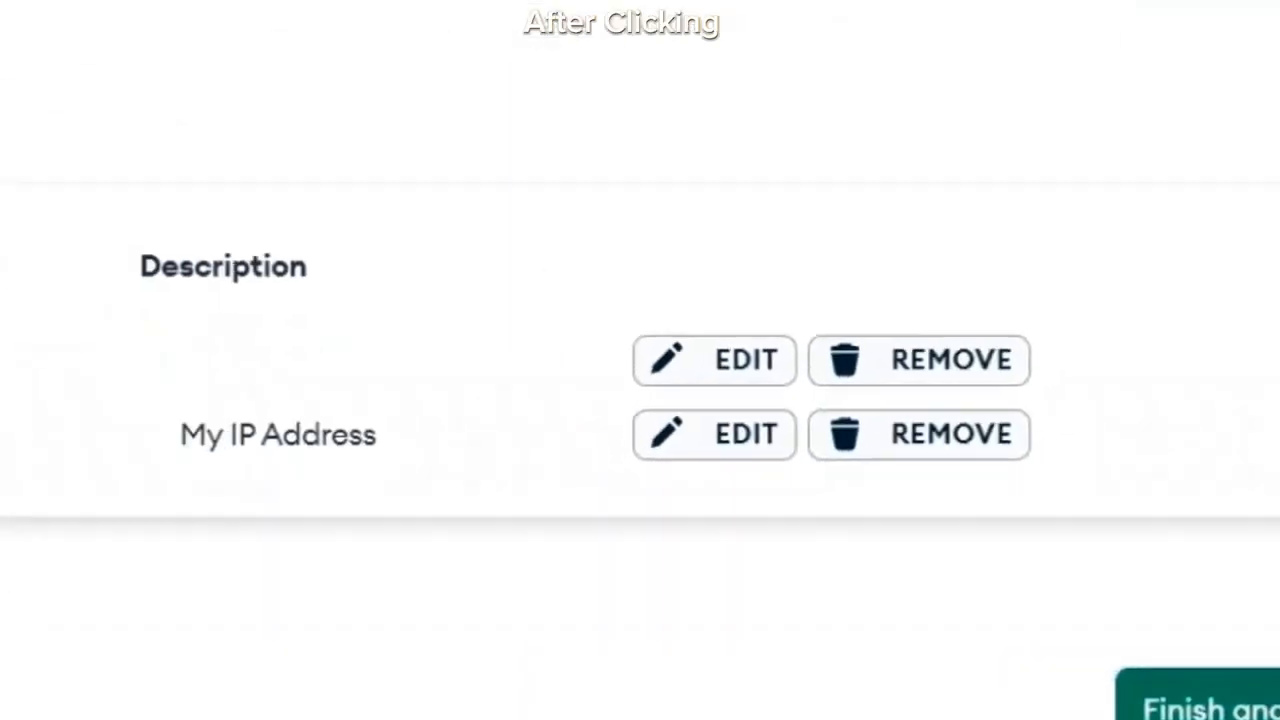
left_click(1200, 695)
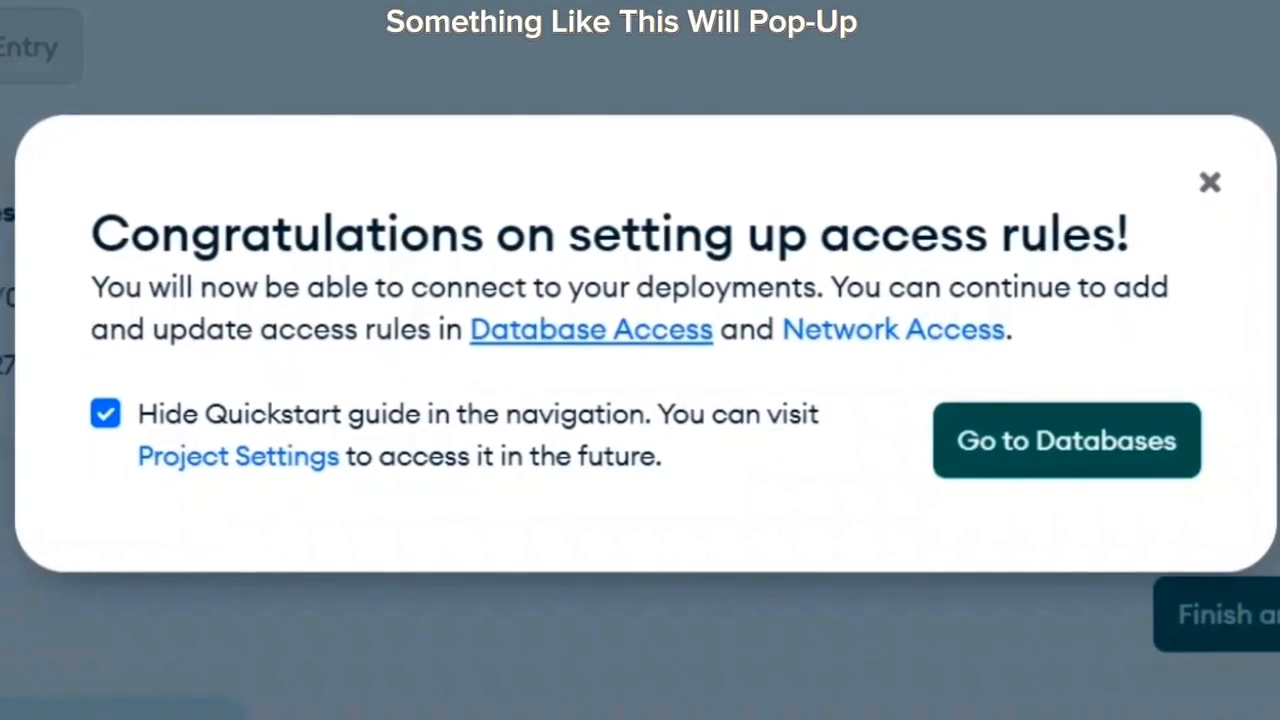
left_click(1065, 440)
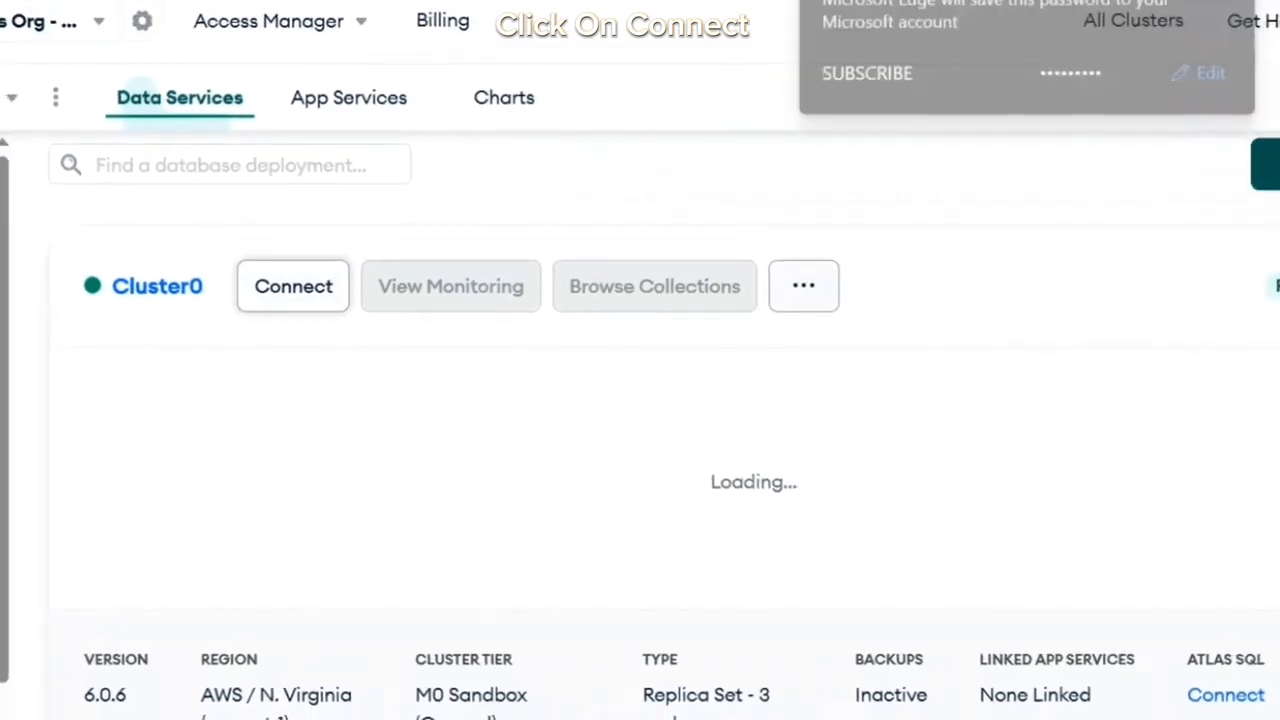
Copy Cluster0's Node.js driver connection string from the Connect Drivers option.
left_click(293, 286)
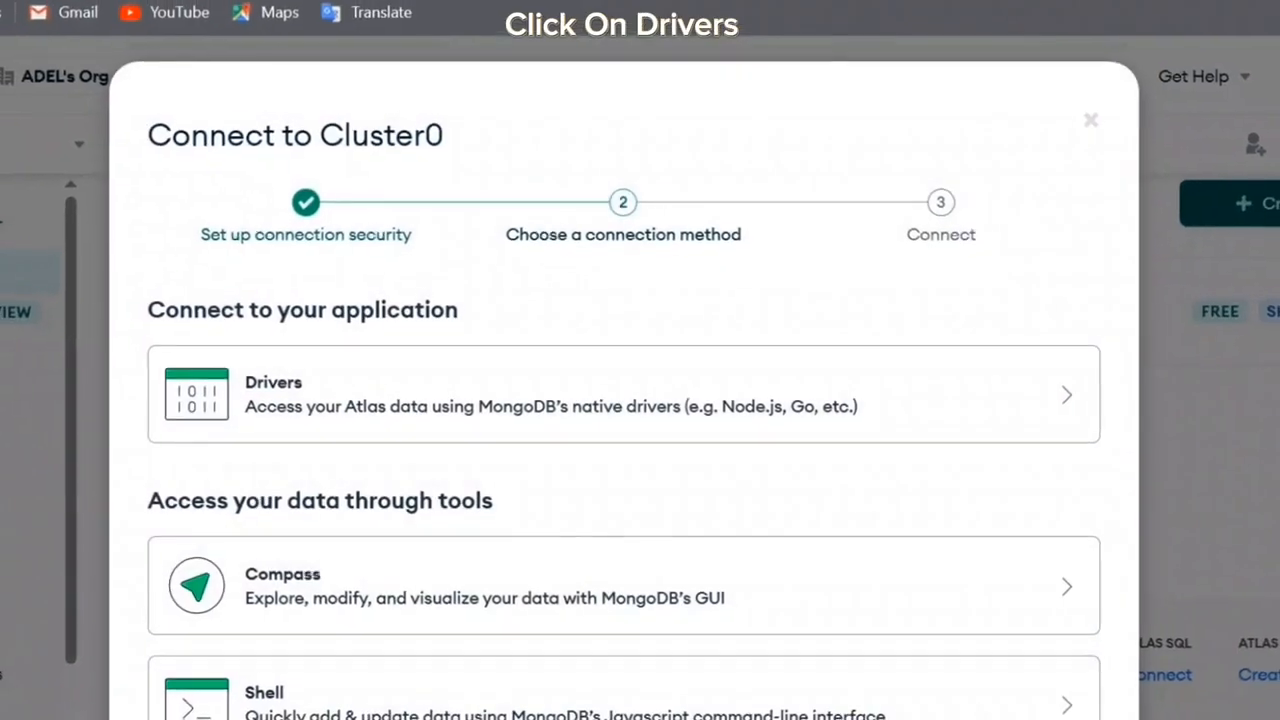
left_click(622, 393)
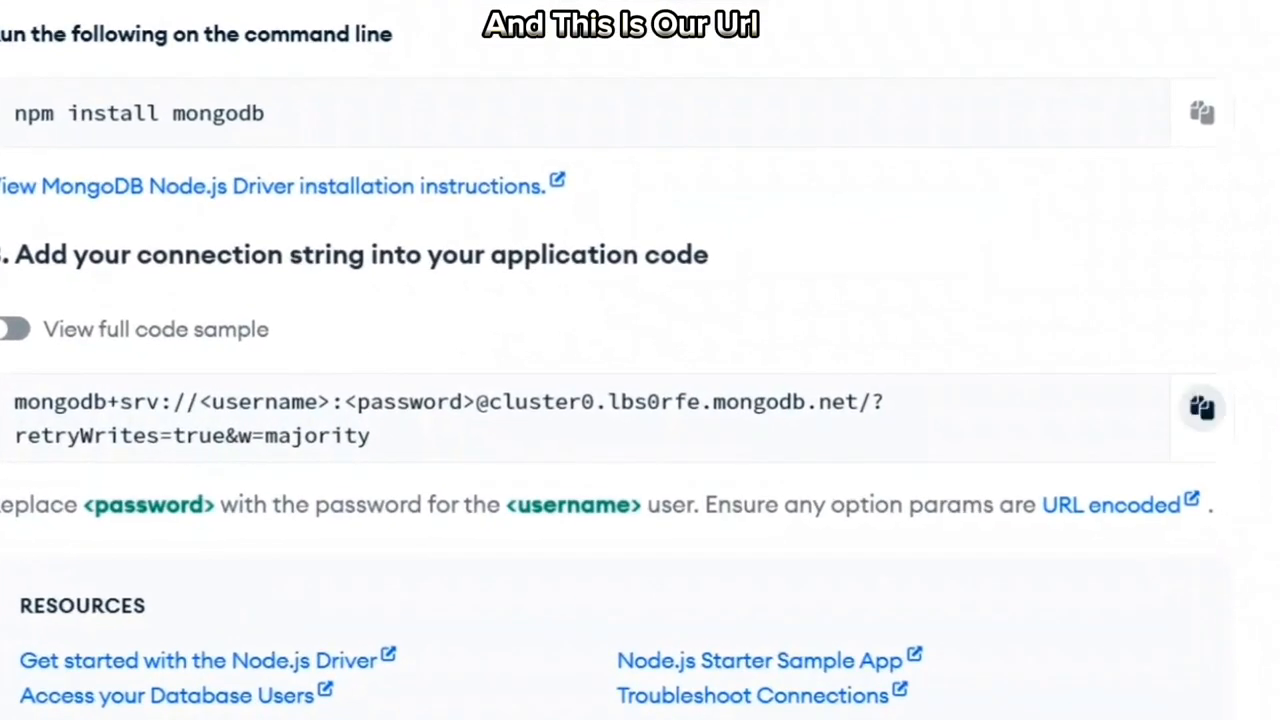
left_click(1202, 407)
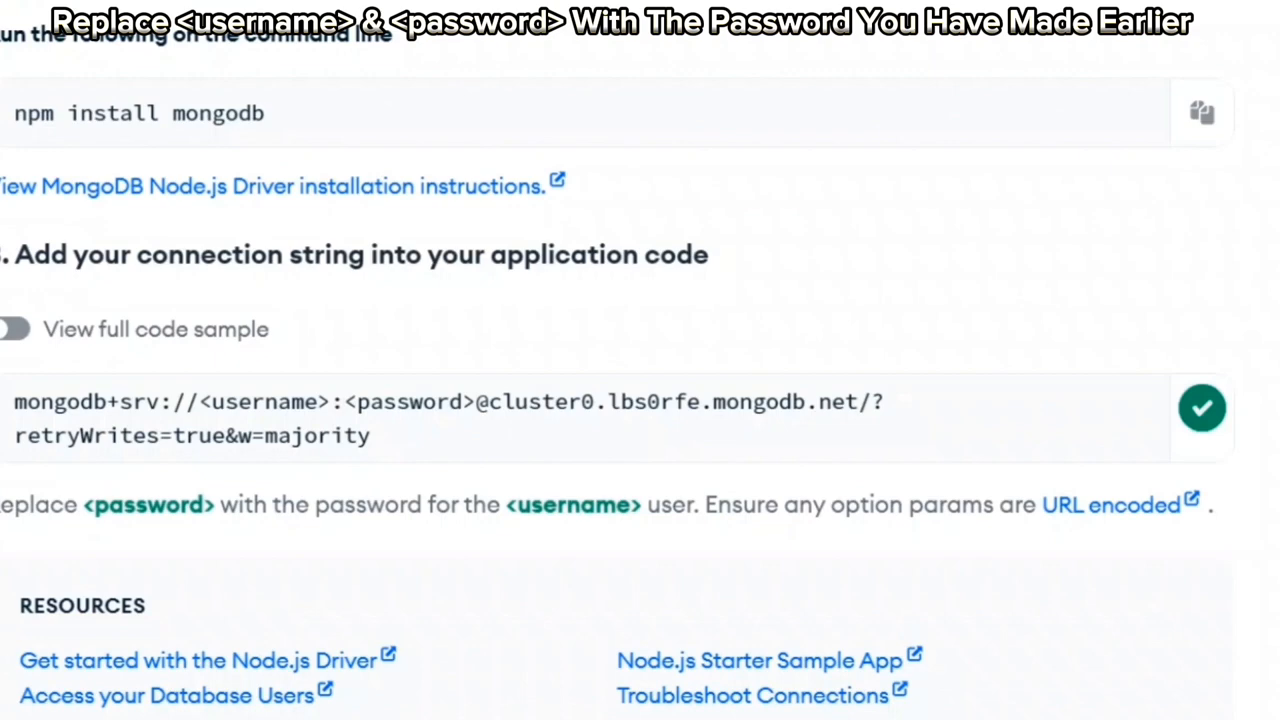